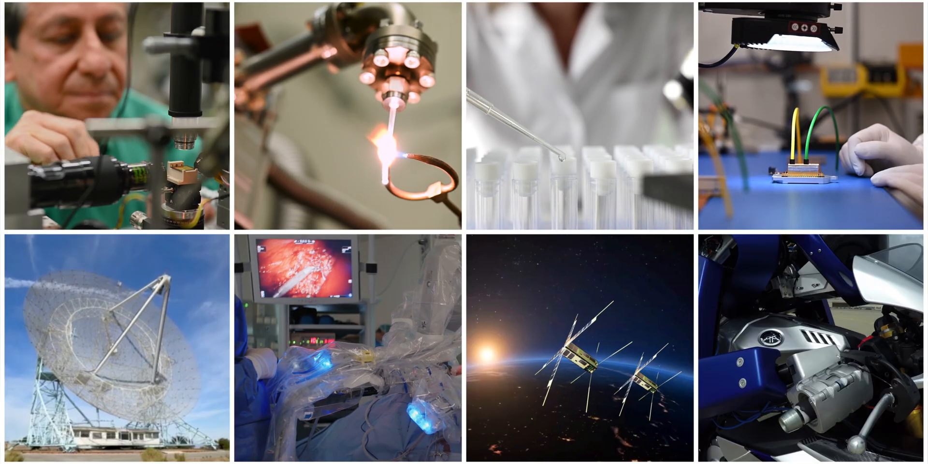
scroll("down", 3)
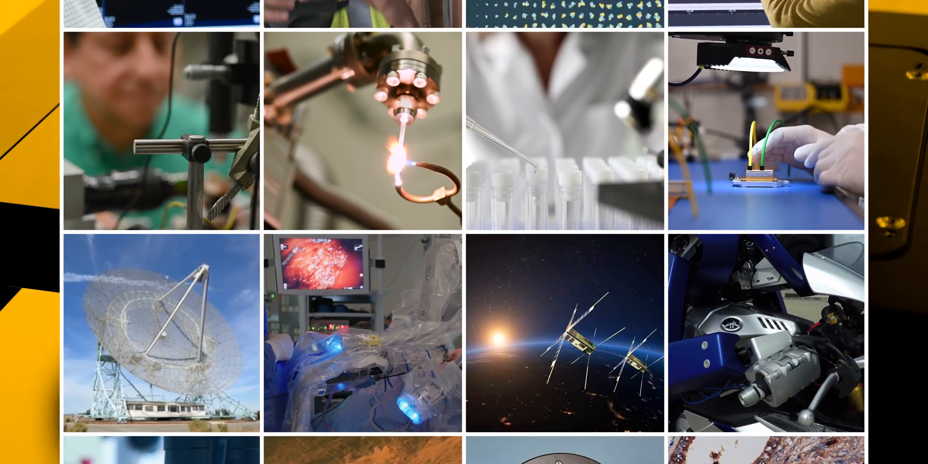